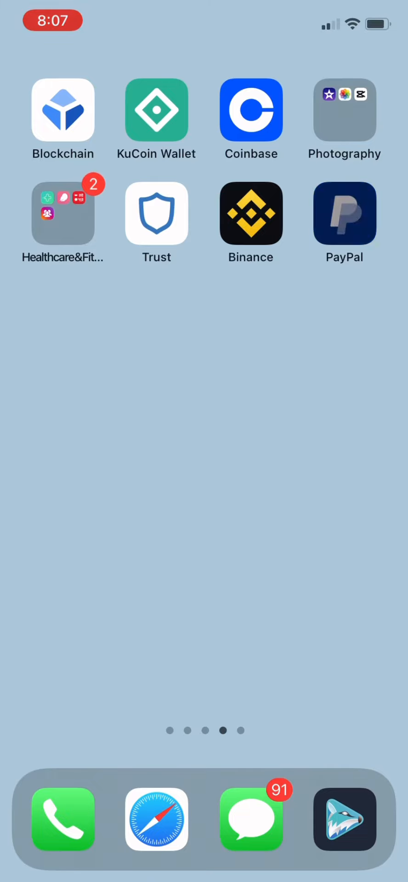
Launch PayPal from the home screen to reach its log-in screen
click(344, 214)
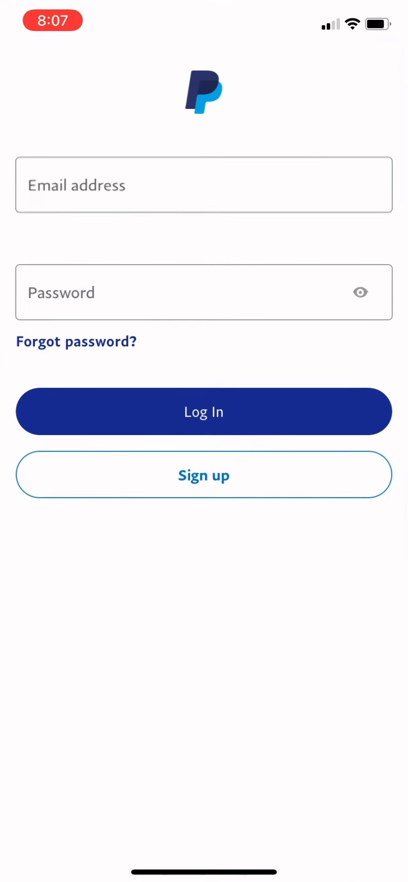
Fill in the account email and password and log in to reach the home screen
click(204, 185)
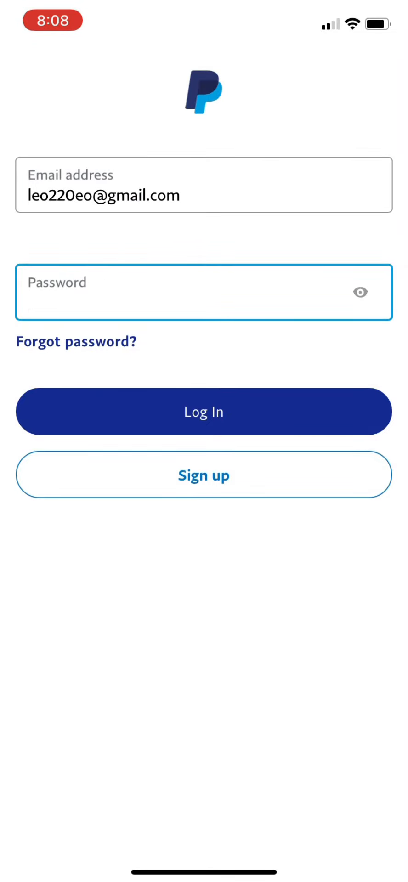
click(204, 411)
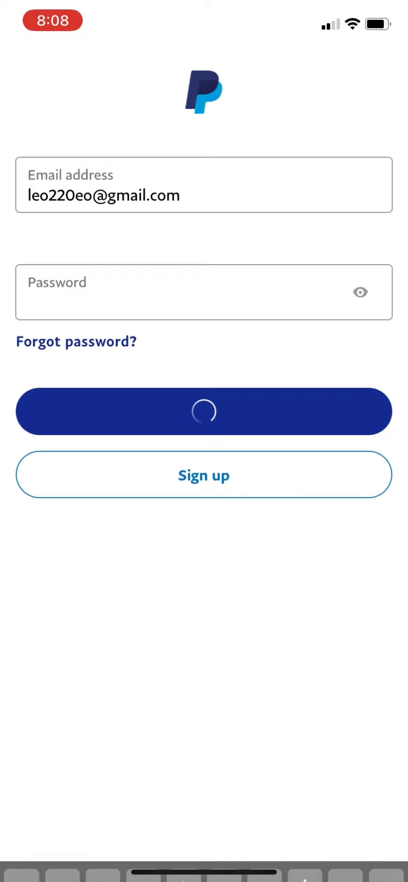
click(203, 418)
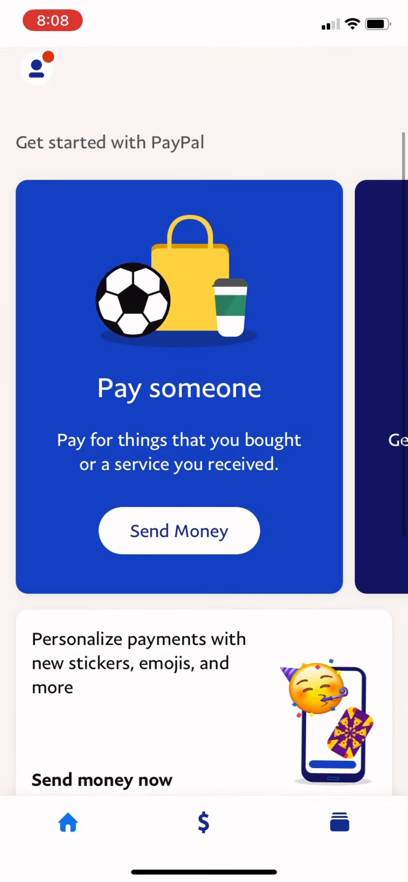
Scroll the Welcome home screen past the Get started cards down to Recent activity
scroll(down, 3)
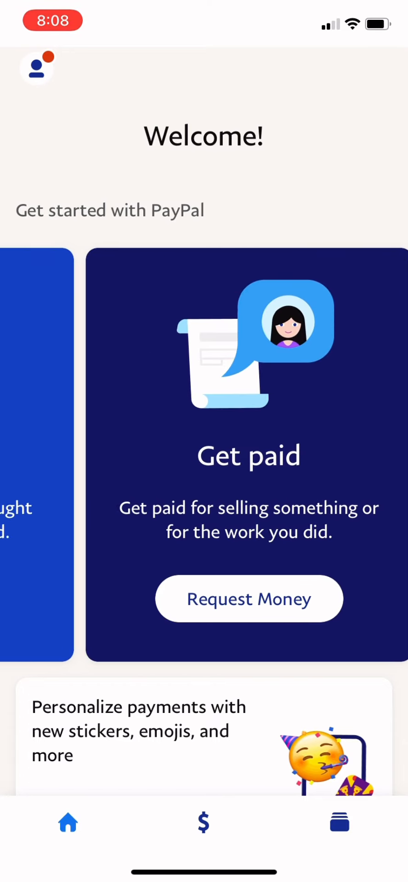
scroll(down, 3)
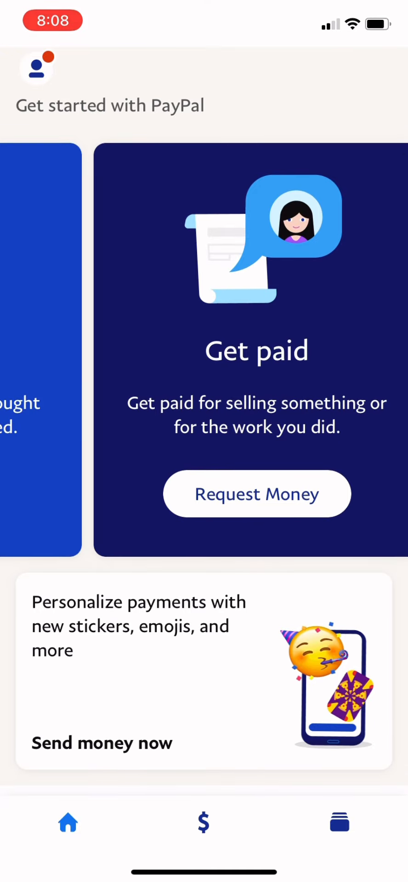
scroll(down, 3)
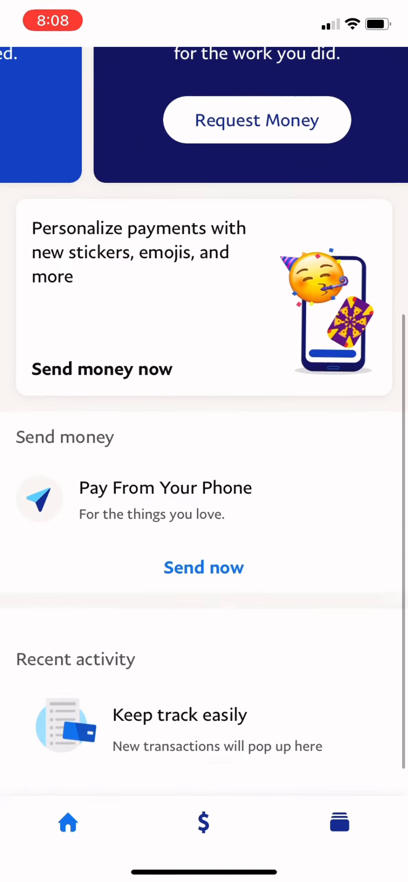